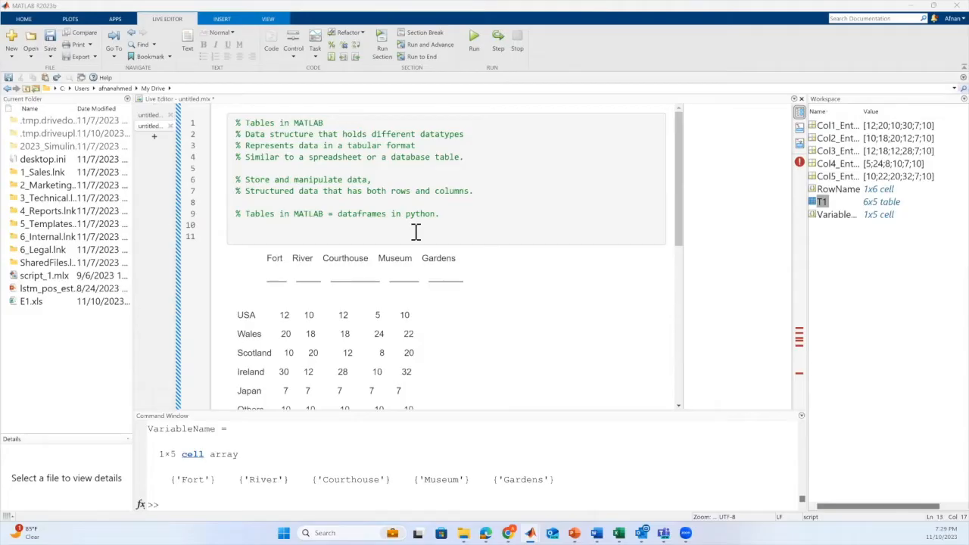
pyautogui.moveTo(339, 157)
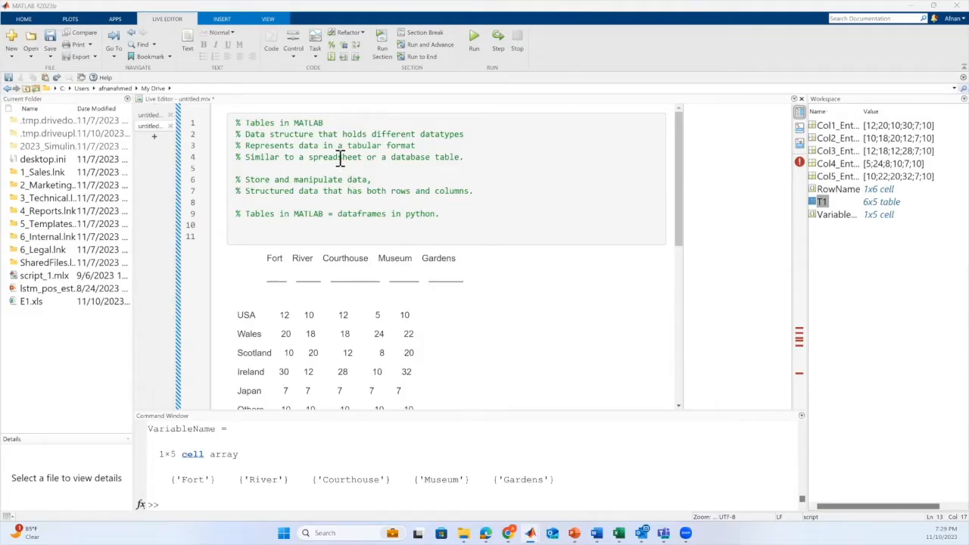
# - Scroll past the intro comments to the sketched data table and empty VariableName line
pyautogui.doubleClick(410, 157)
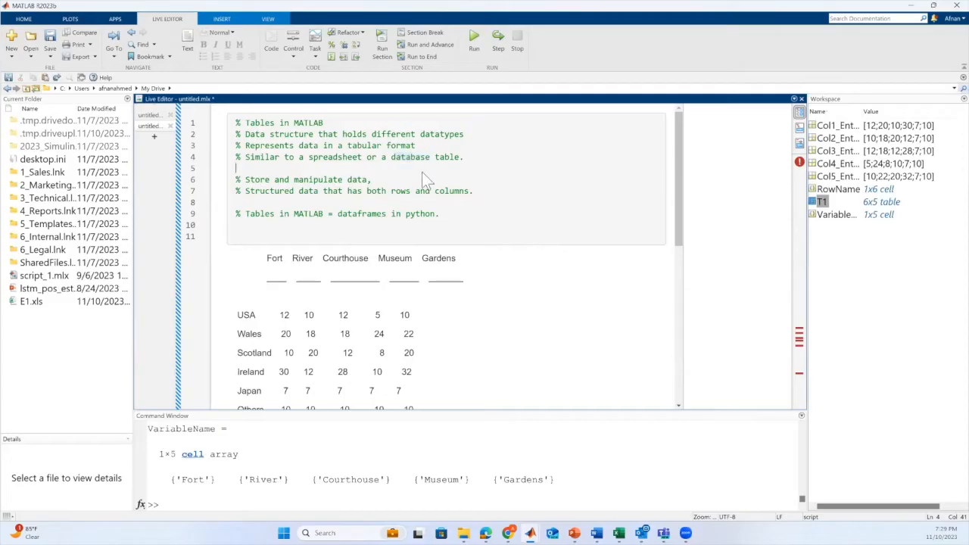
pyautogui.scroll(-3)
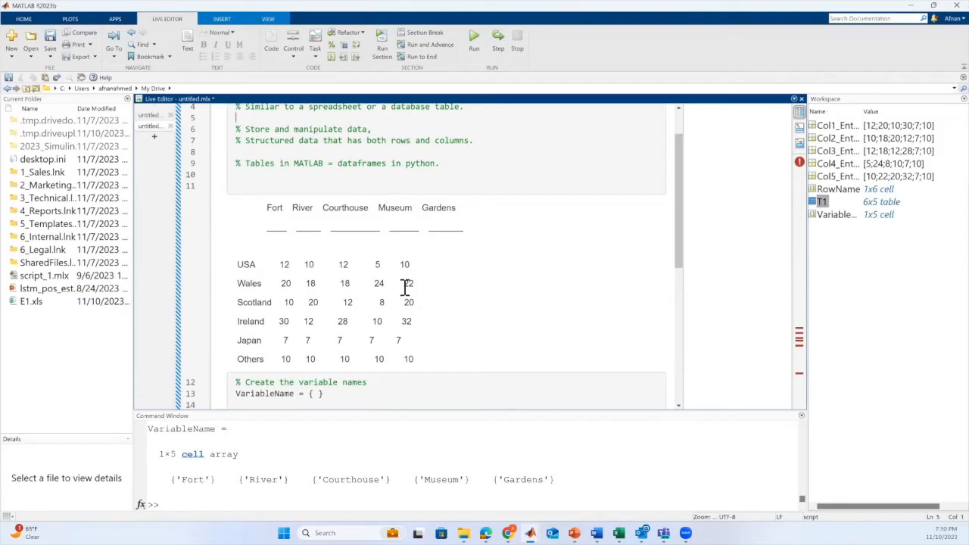
pyautogui.scroll(-3)
pyautogui.write("'")
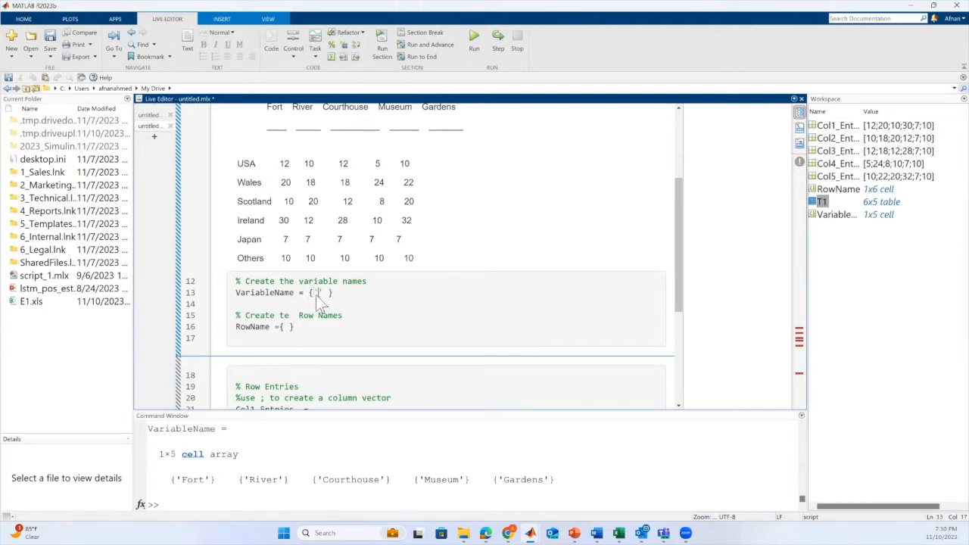
# - Fill VariableName with Fort, River, Courthouse, Museum, Gardens and RowName with USA through Others
pyautogui.write("Fort'")
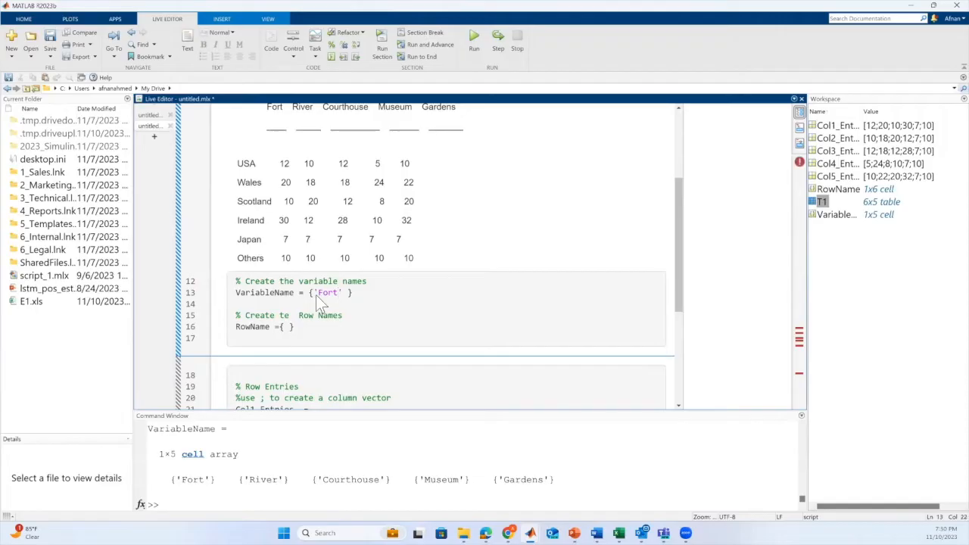
pyautogui.write(',')
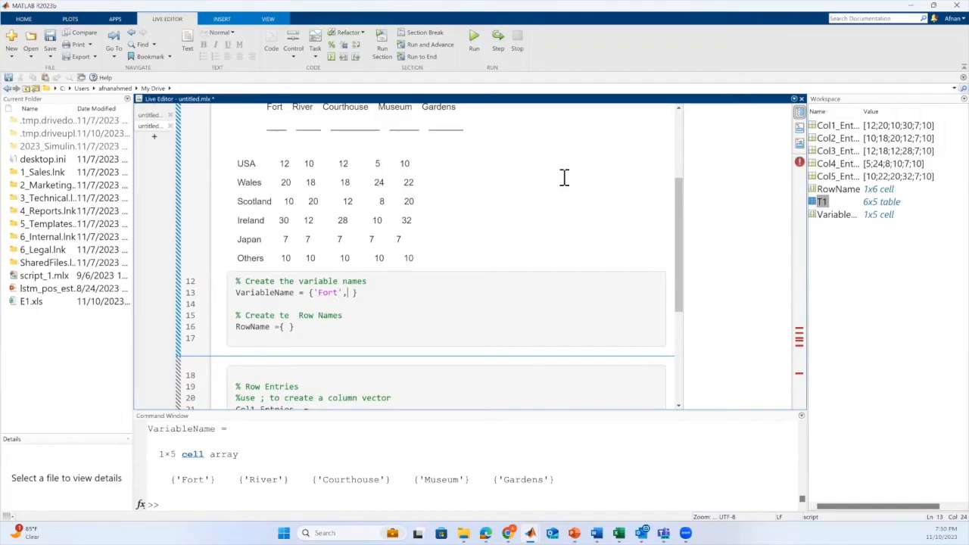
pyautogui.moveTo(589, 144)
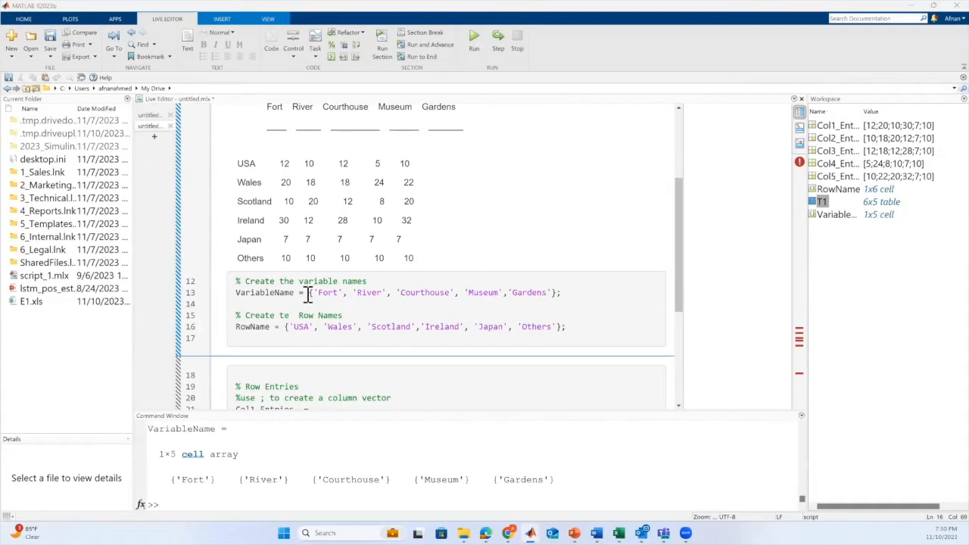
pyautogui.doubleClick(264, 293)
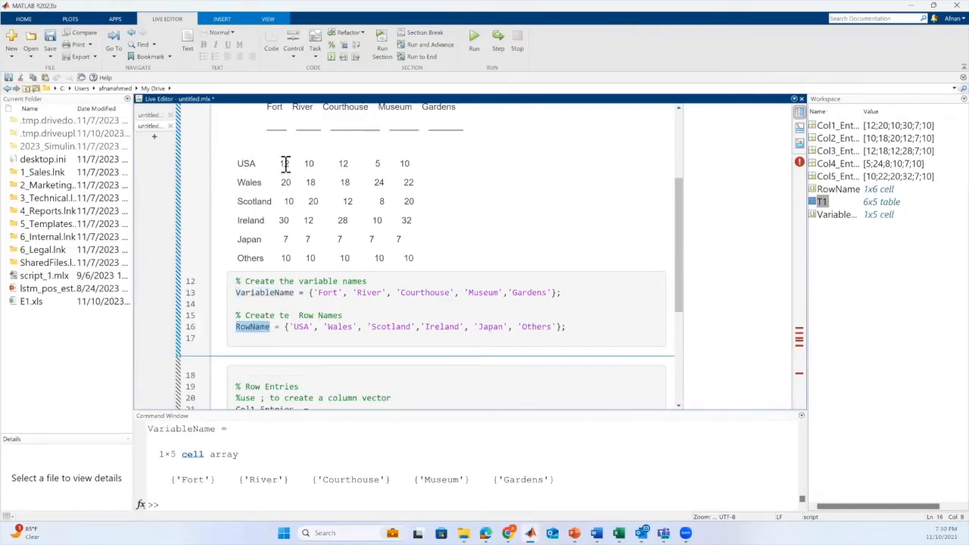
pyautogui.scroll(-3)
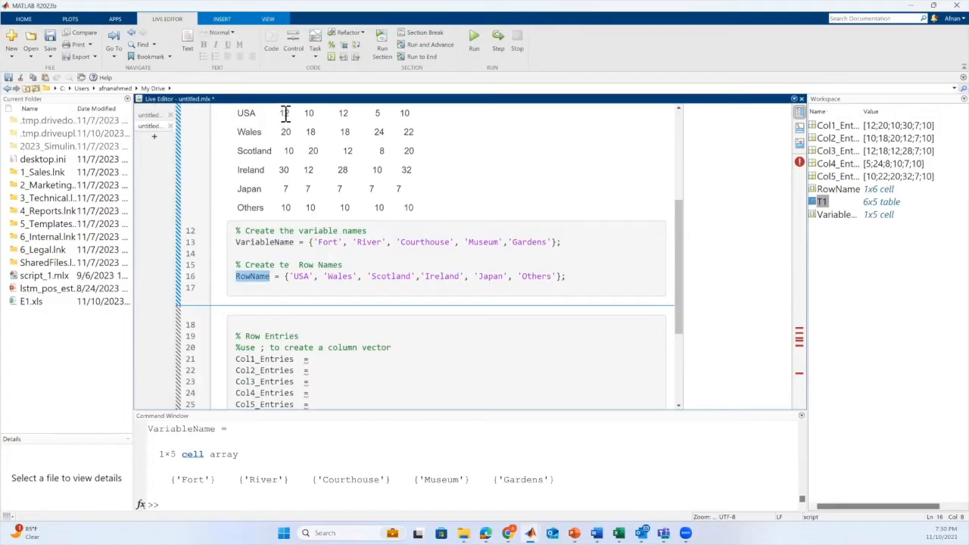
pyautogui.moveTo(343, 196)
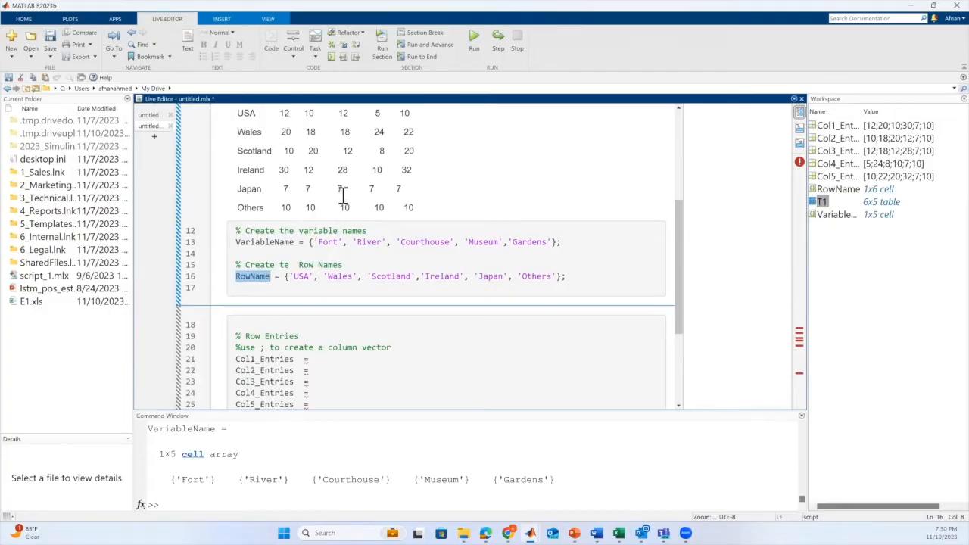
pyautogui.moveTo(320, 121)
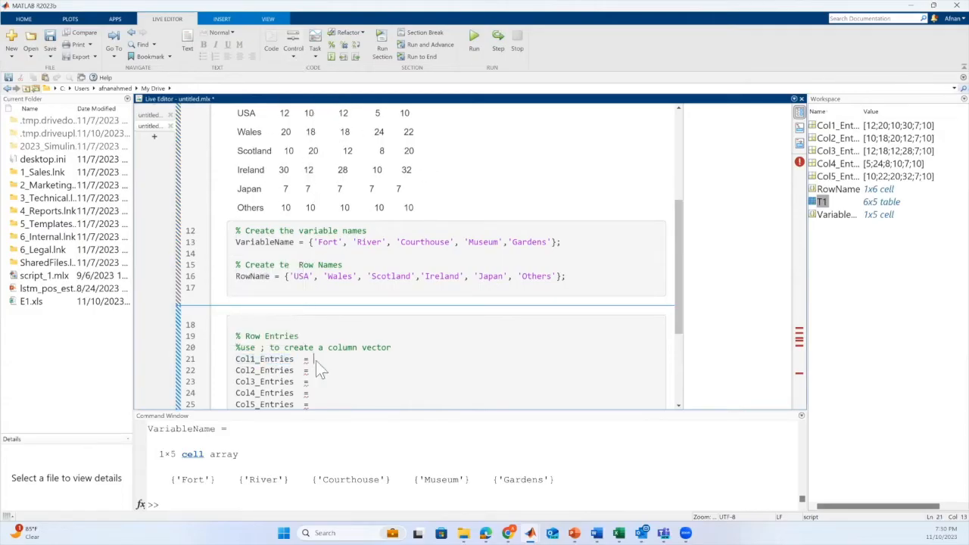
# - Enter the five column vectors, e.g. Col1_Entries = [12;20;10;30;7;10]
pyautogui.write('[12,')
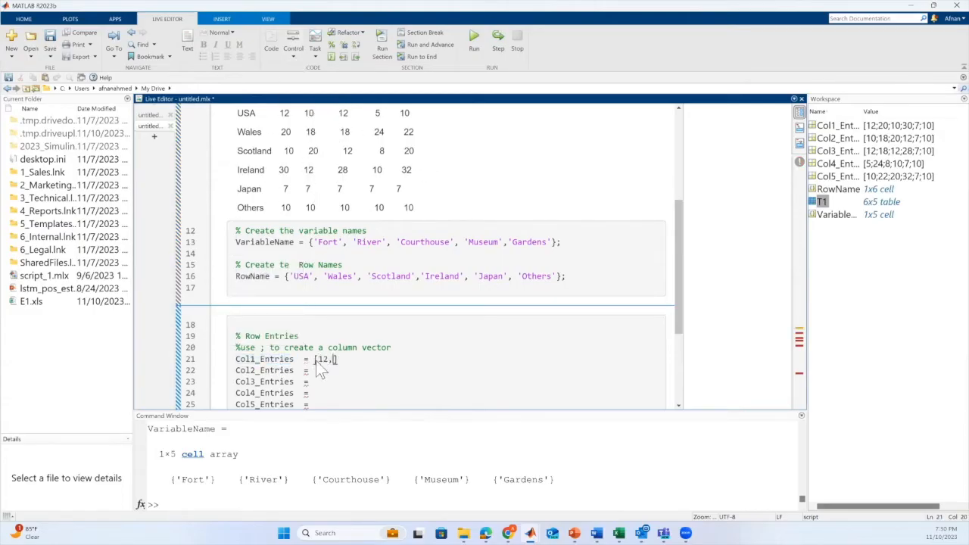
pyautogui.write('10,')
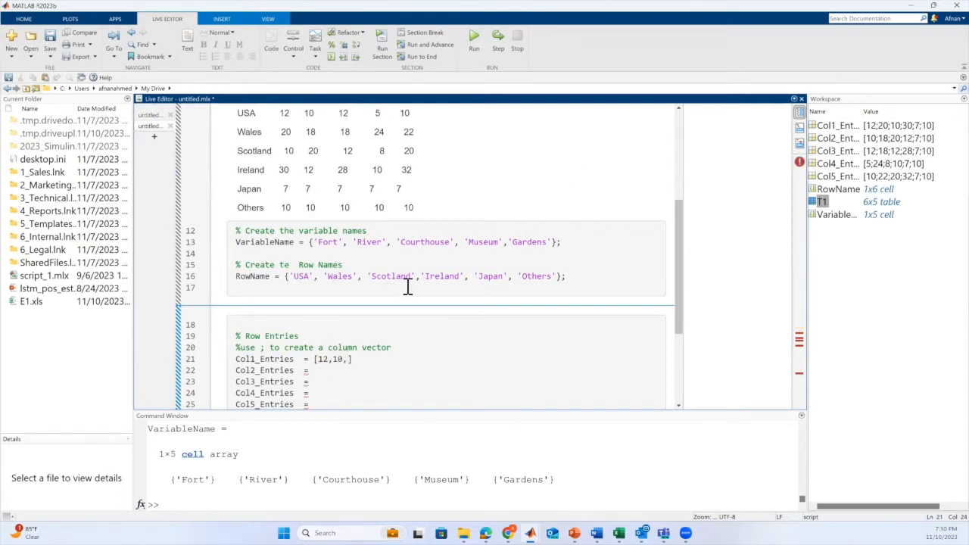
pyautogui.click(70, 18)
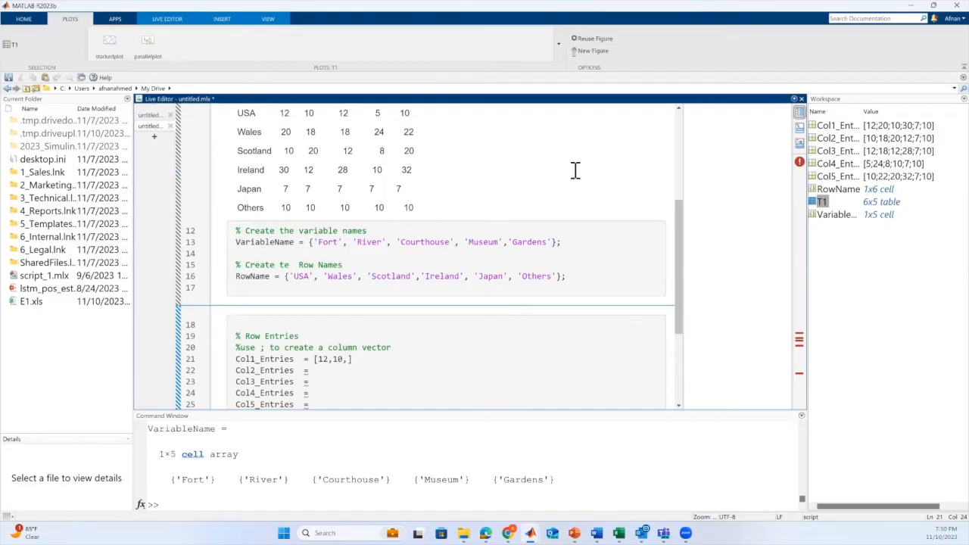
pyautogui.scroll(-3)
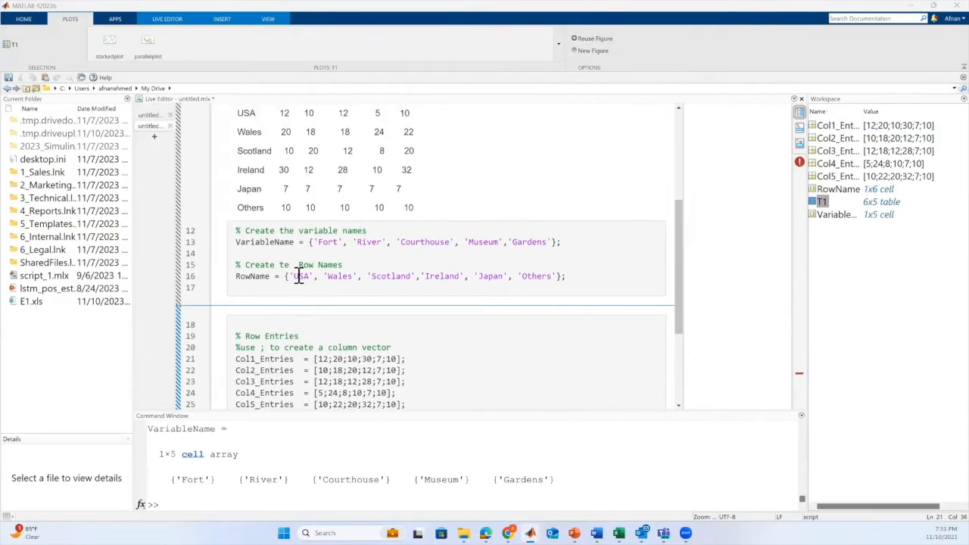
# - Review the Col5_Entries and Col1_Entries variables and begin clearing the workspace
pyautogui.doubleClick(263, 404)
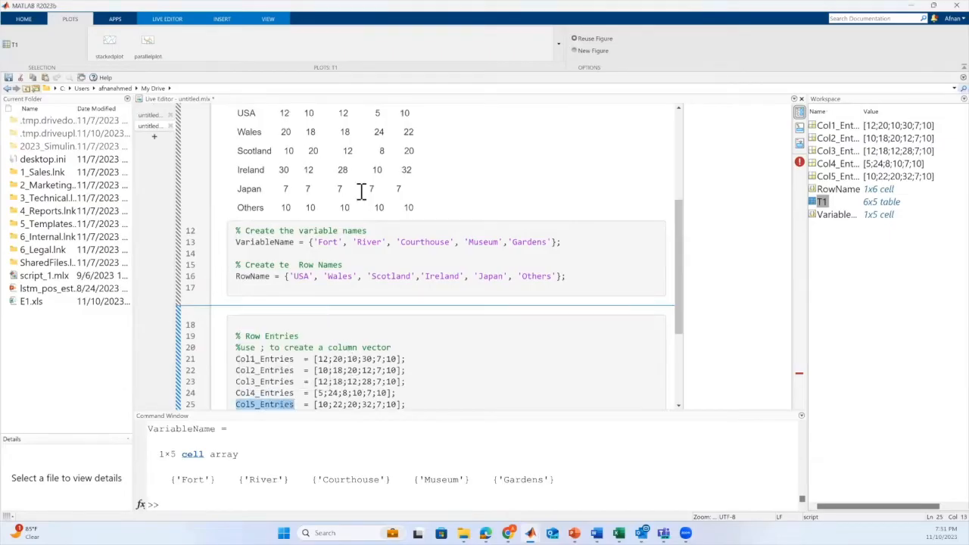
pyautogui.scroll(-3)
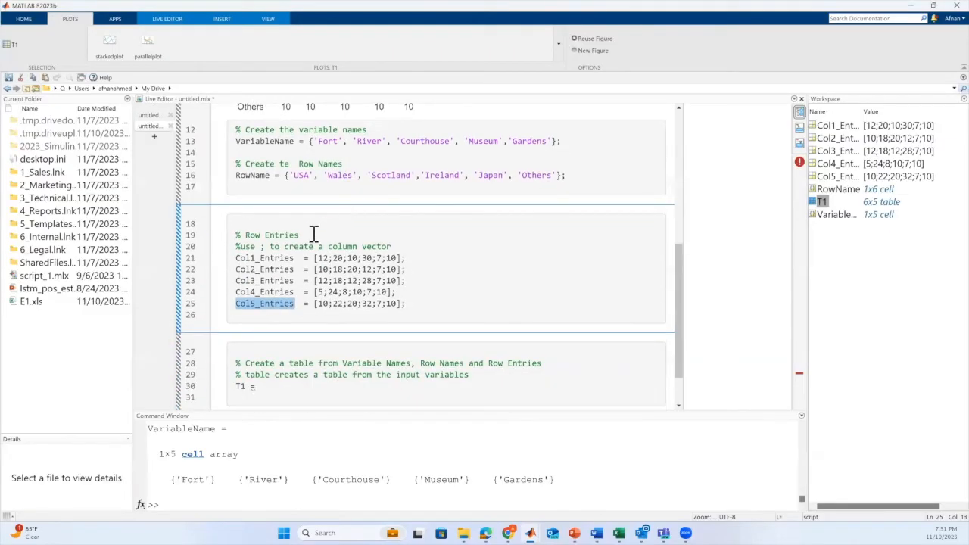
pyautogui.doubleClick(265, 141)
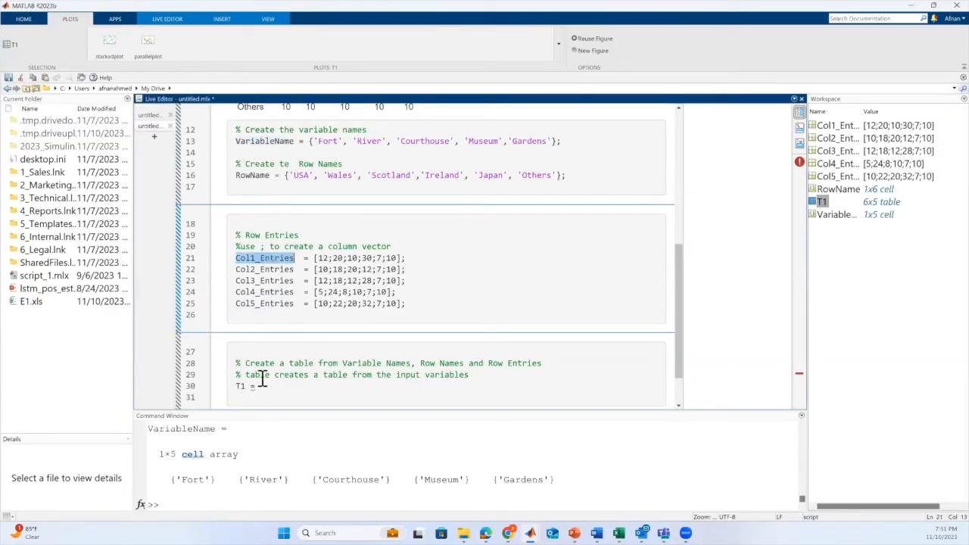
pyautogui.rightClick(848, 201)
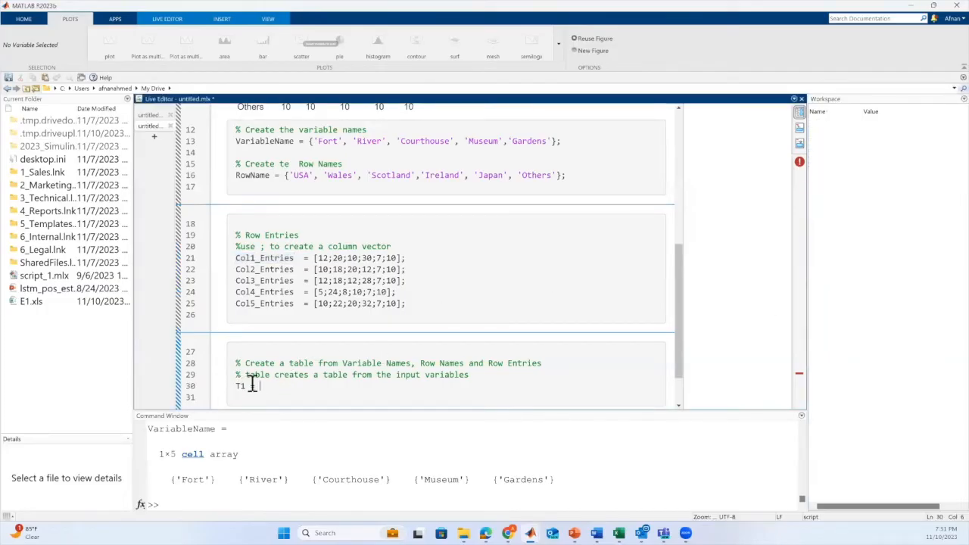
# - Write T1 = table(Col1_Entries … Col5_Entries, 'VariableNames', …, 'RowNames', …) on line 30
pyautogui.write('table (Col1_Entries')
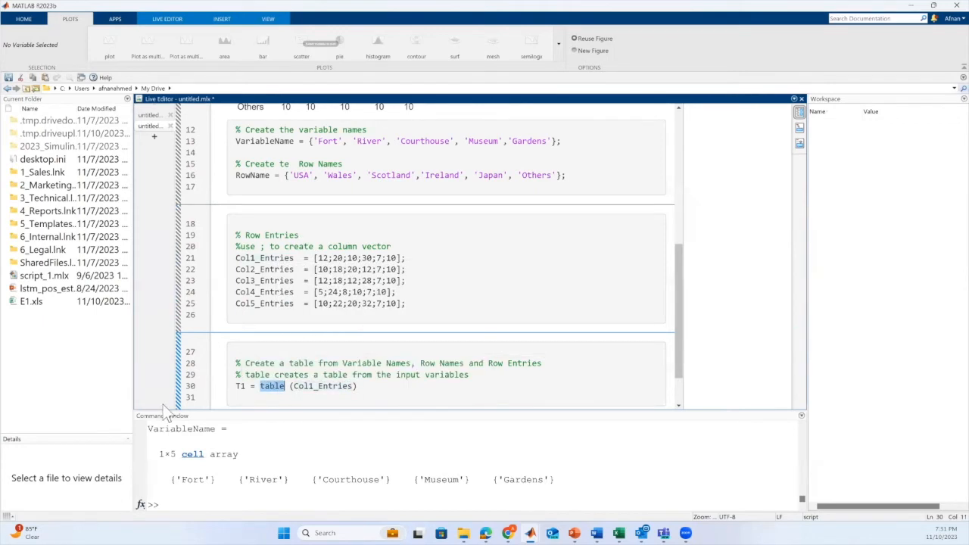
pyautogui.moveTo(620, 131)
pyautogui.write(" ,Col2_Entries ,Col3_Entries , Col4_Entries , Col5_Entries , 'Varial")
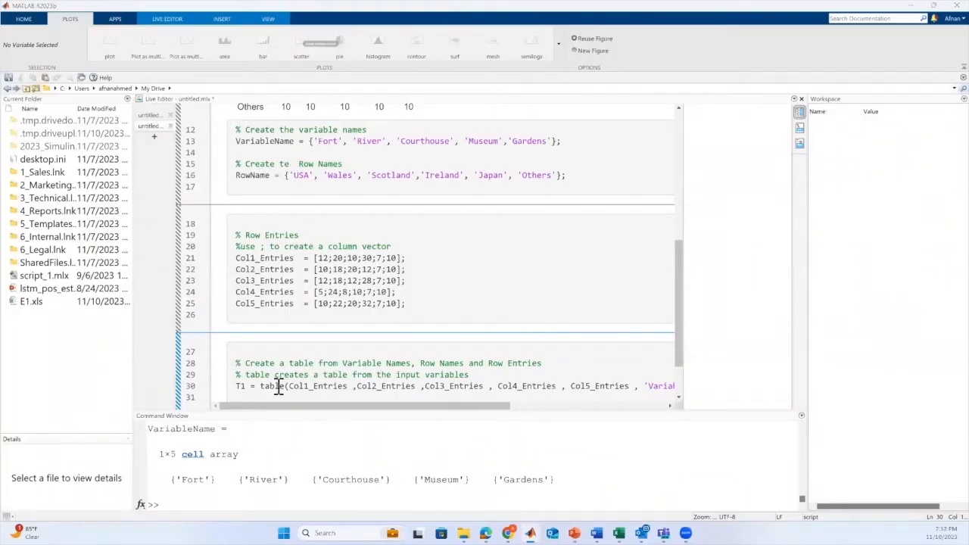
pyautogui.doubleClick(317, 387)
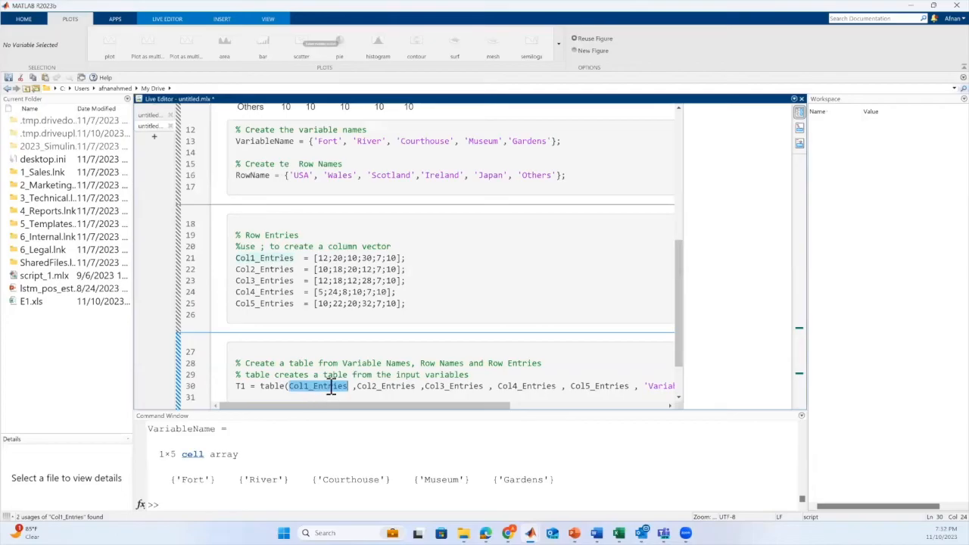
pyautogui.hscroll(3)
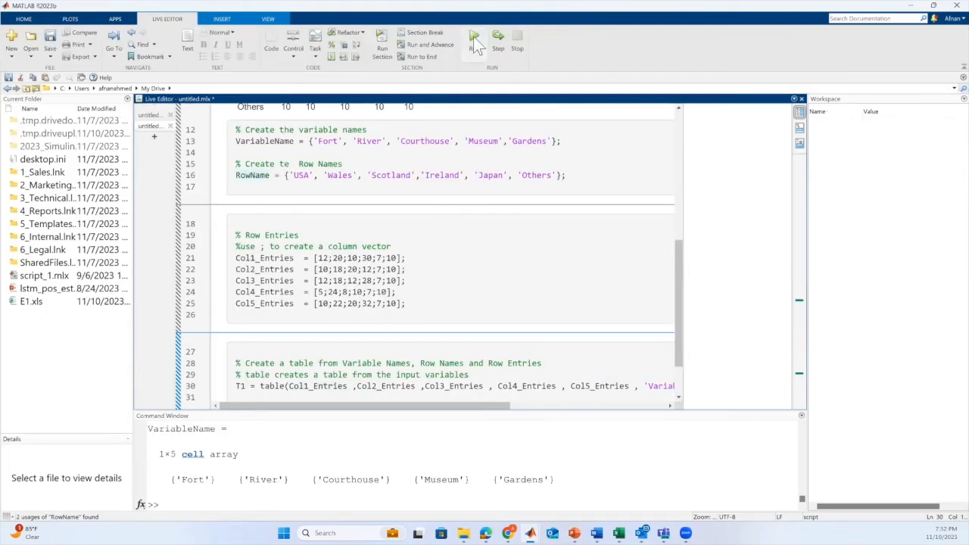
# - Run the live script and inspect the resulting 6x5 table T1 from the Workspace
pyautogui.click(474, 38)
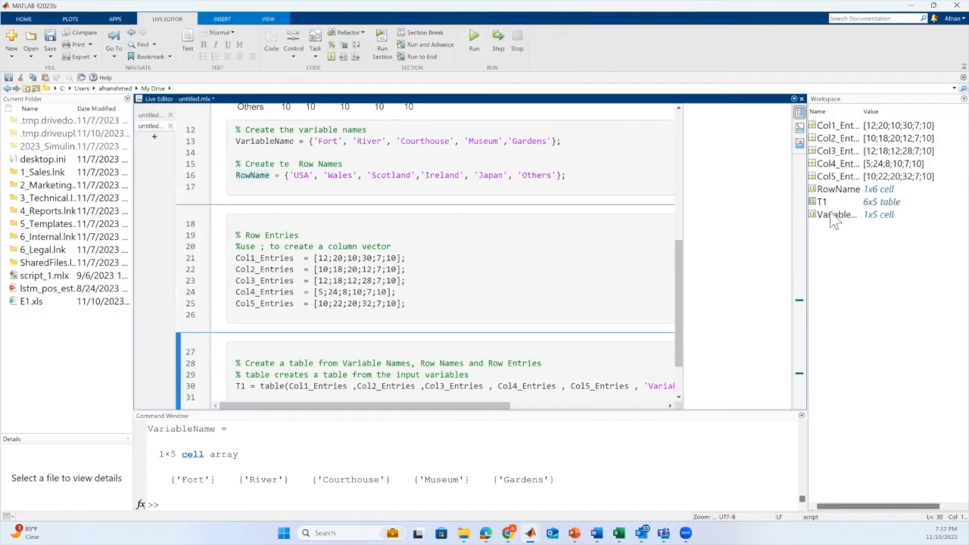
pyautogui.moveTo(814, 204)
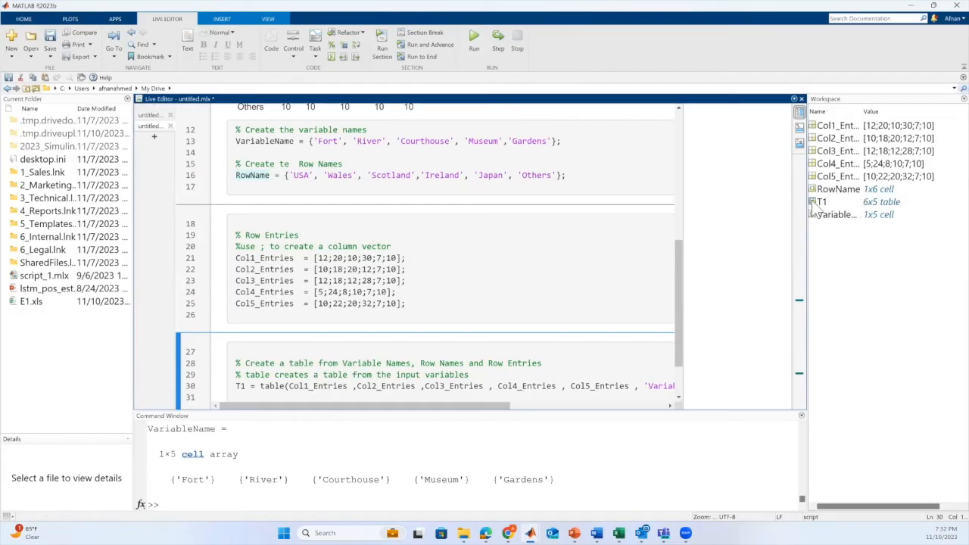
pyautogui.doubleClick(821, 202)
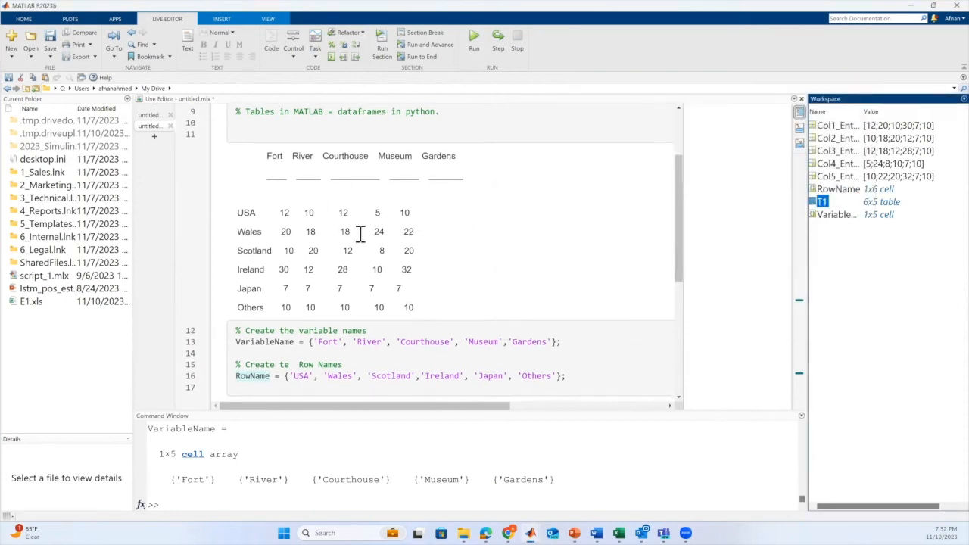
pyautogui.scroll(-3)
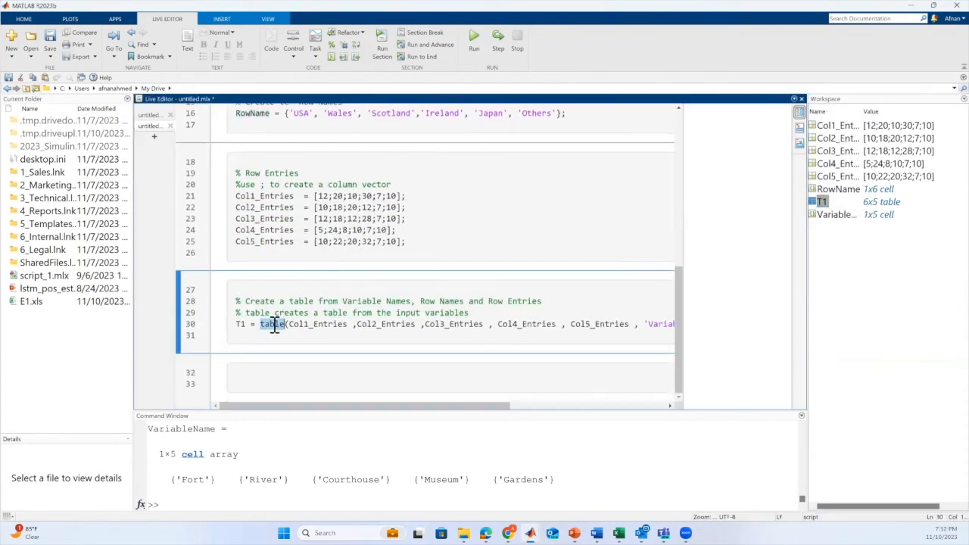